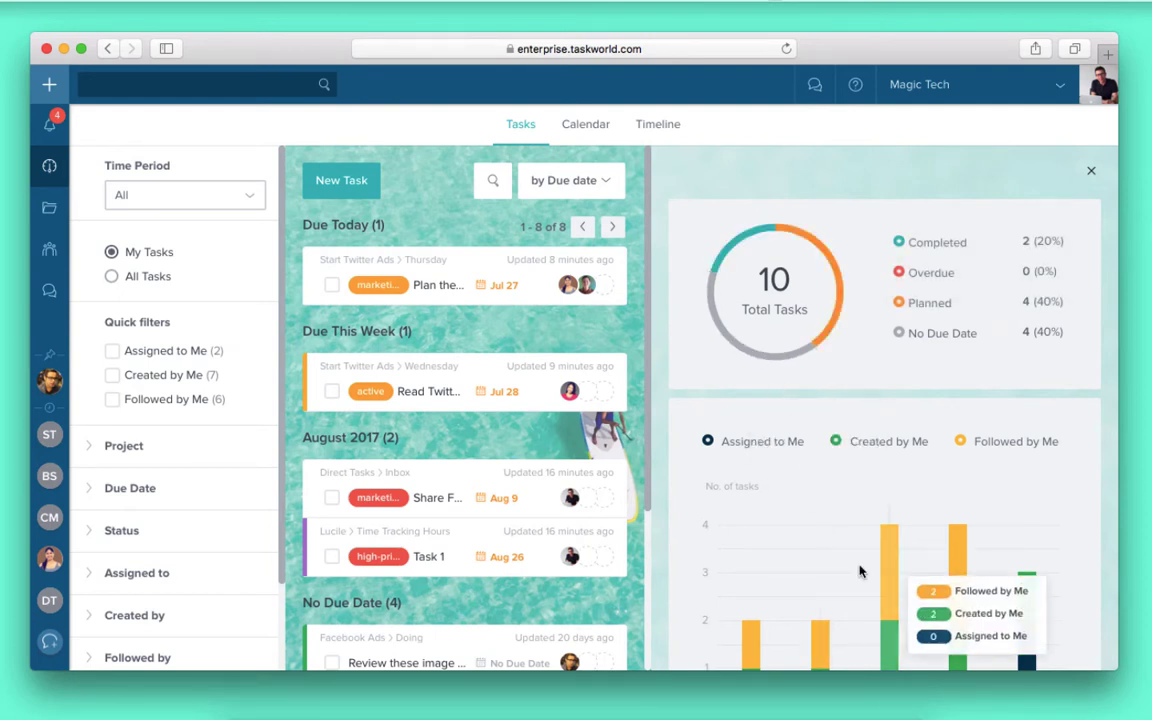
Step: Scroll through the projects overview listing Start Twitter Ads, Facebook Ads and Marketing Team
{"action": "scroll", "scroll_direction": "down", "scroll_amount": 3}
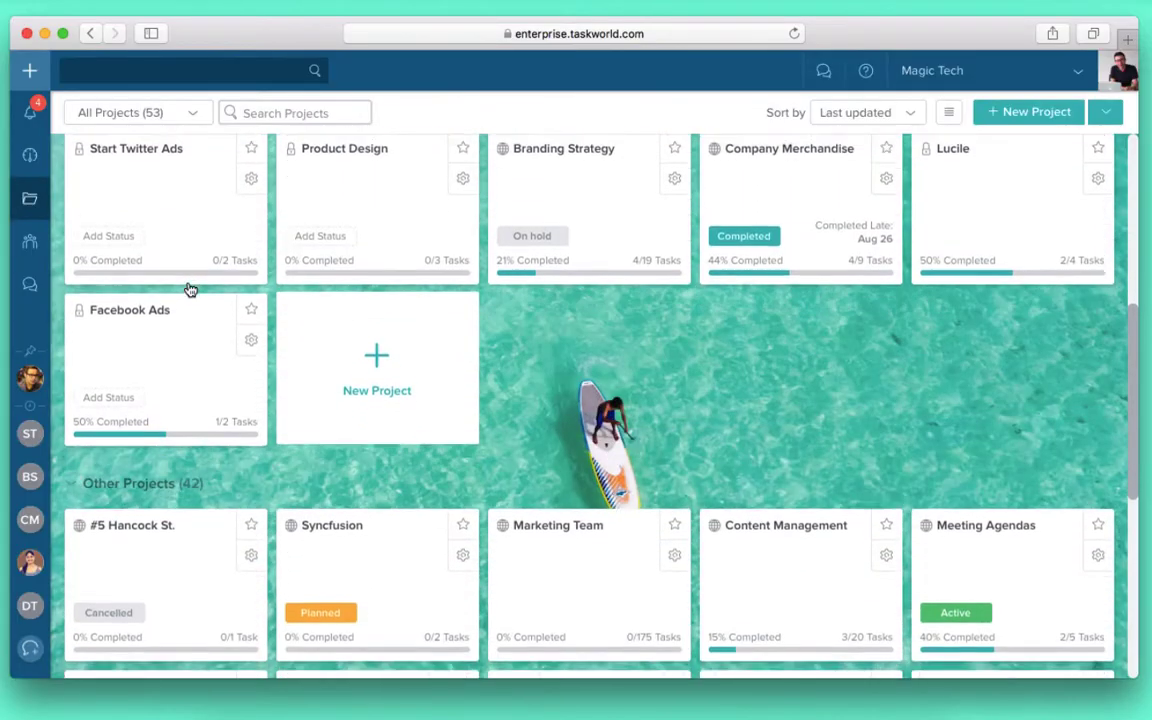
Step: Name the new project 'Marketing Team', add seven members, and proceed to template choice
{"action": "scroll", "scroll_direction": "up", "scroll_amount": 3}
{"action": "type", "text": "M"}
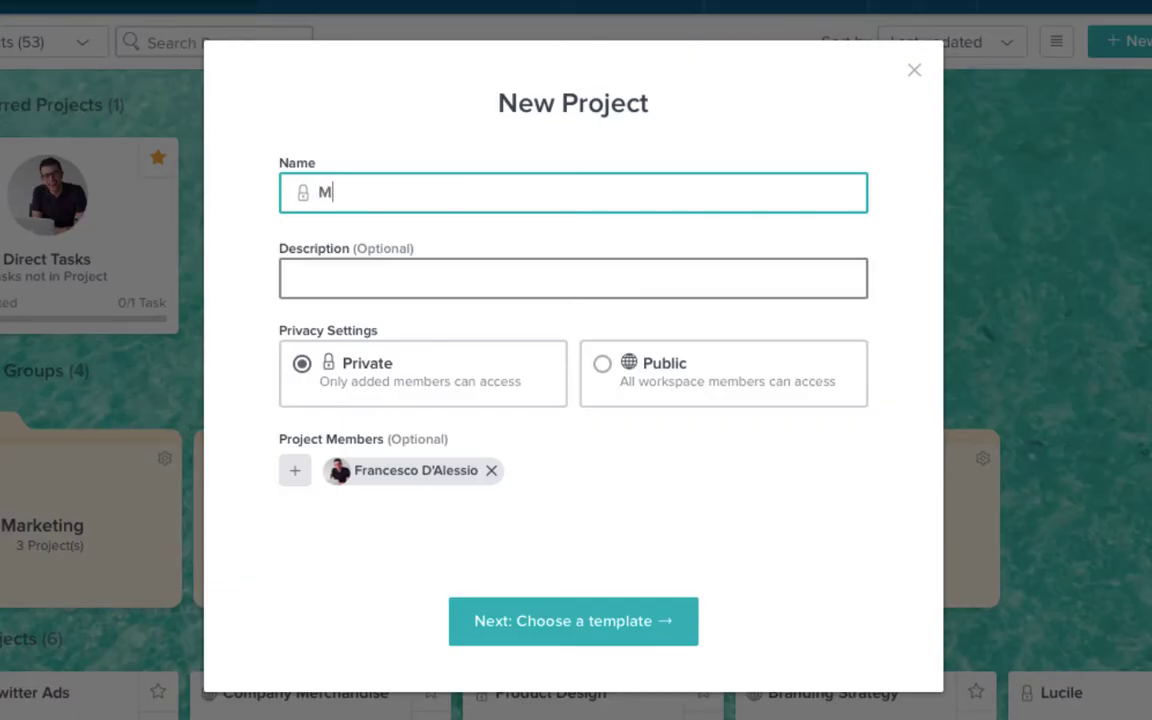
{"action": "type", "text": "arketing Team"}
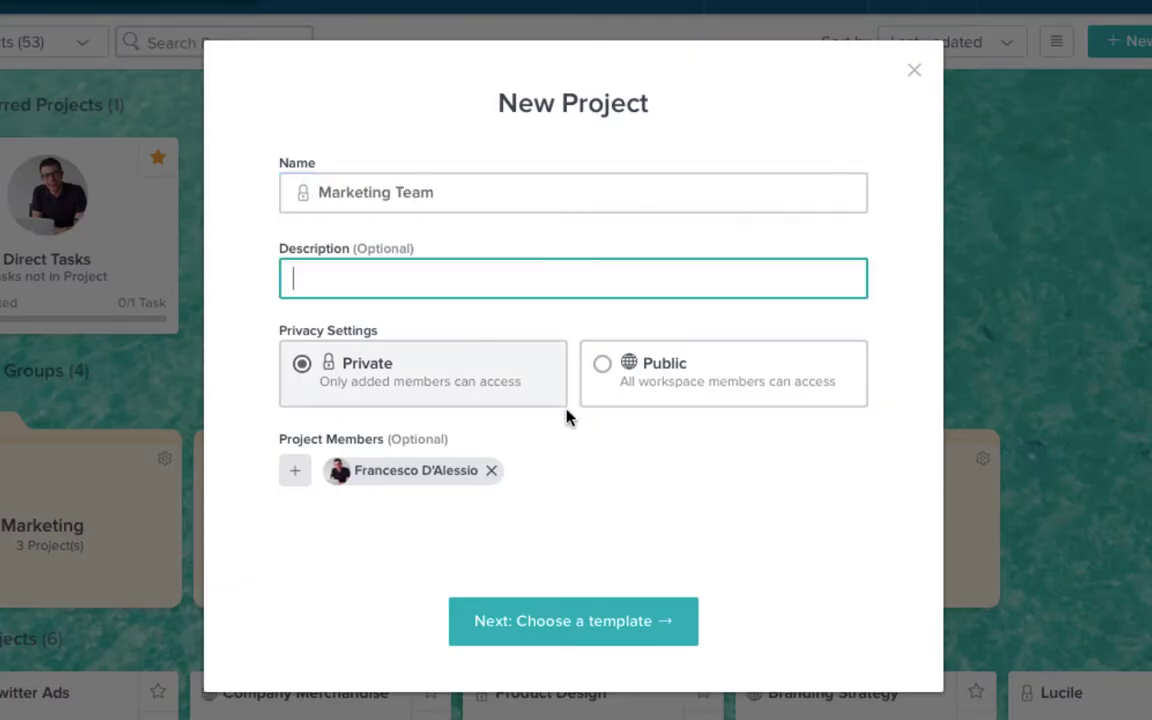
{"action": "left_click", "coordinate": [294, 470]}
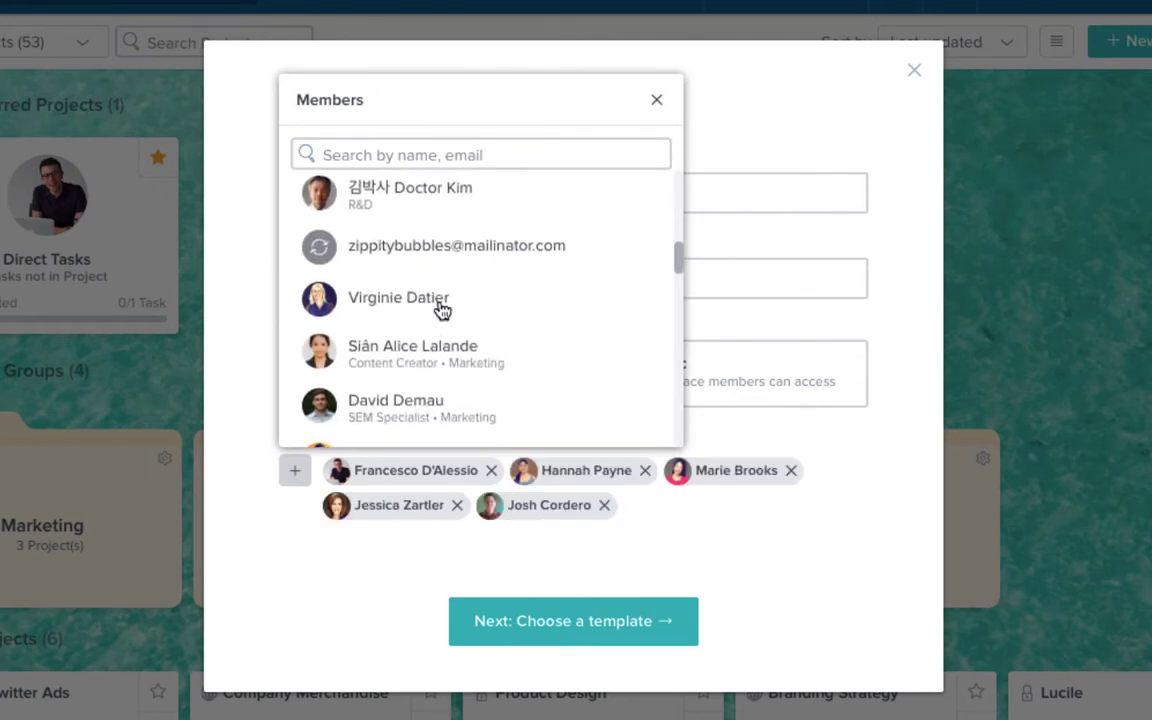
{"action": "left_click", "coordinate": [395, 400]}
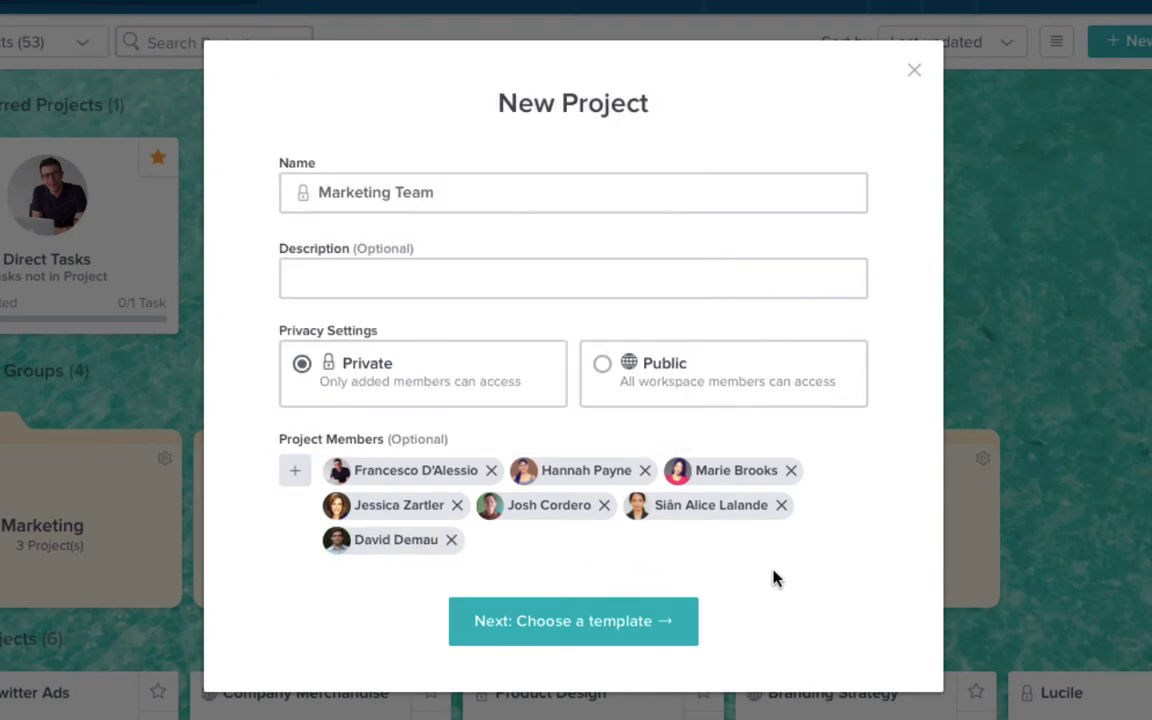
{"action": "left_click", "coordinate": [573, 621]}
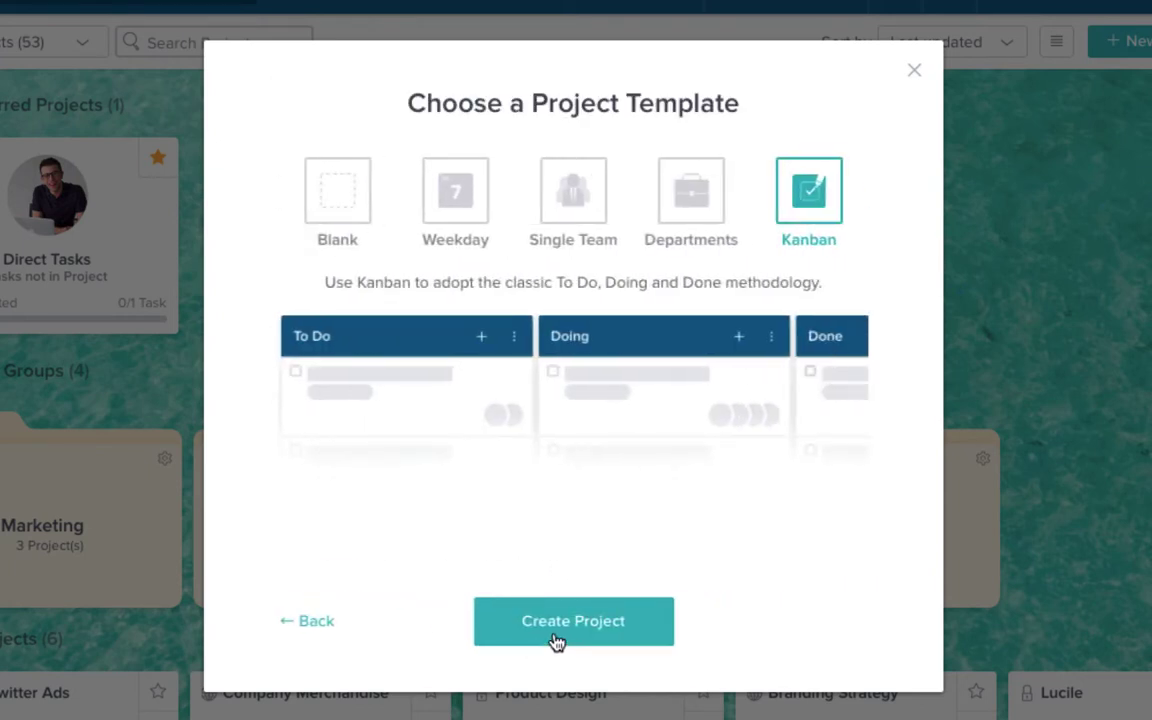
Step: Create the Marketing Team project from the Kanban template
{"action": "left_click", "coordinate": [337, 193]}
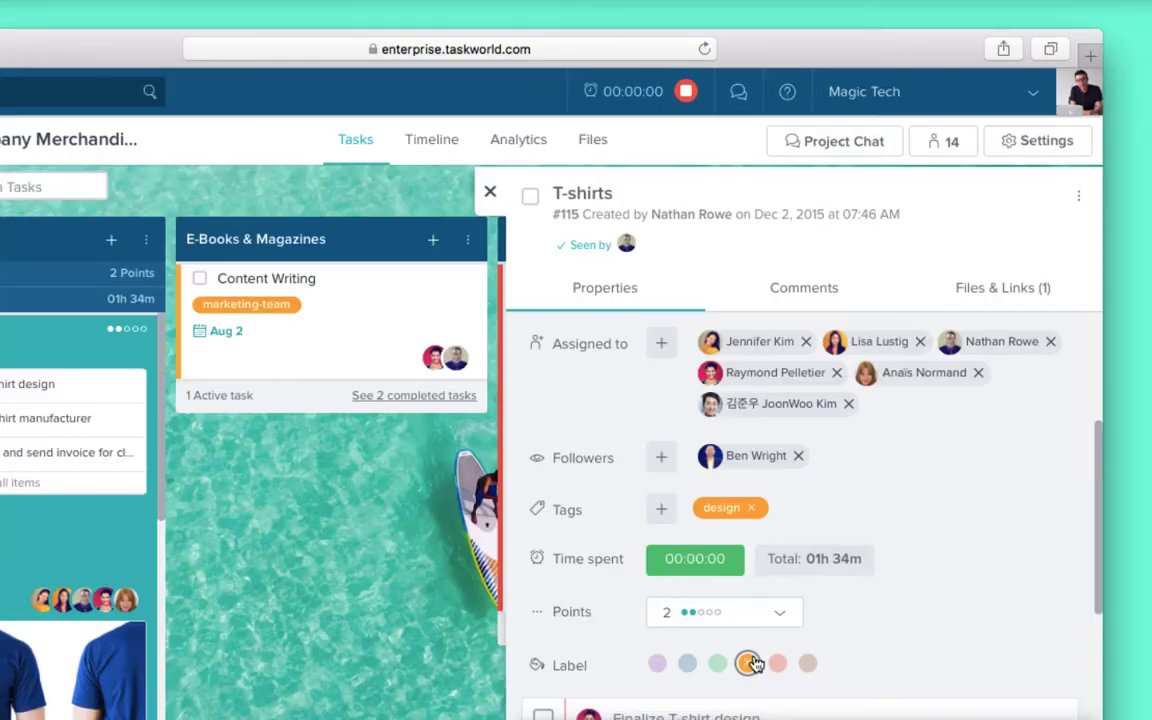
Step: Label the T-shirts task orange, assign 'fran' to the new checklist item, and close it
{"action": "left_click", "coordinate": [748, 663]}
{"action": "type", "text": "Pick-up from delivery depot"}
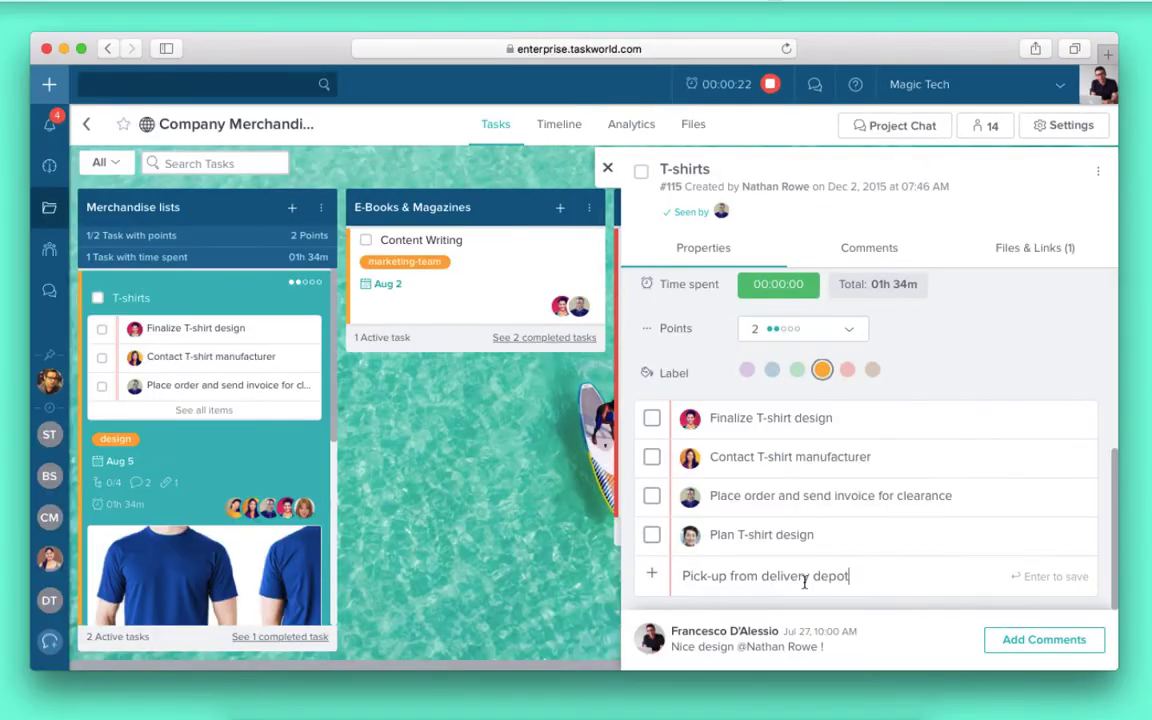
{"action": "left_click", "coordinate": [690, 538]}
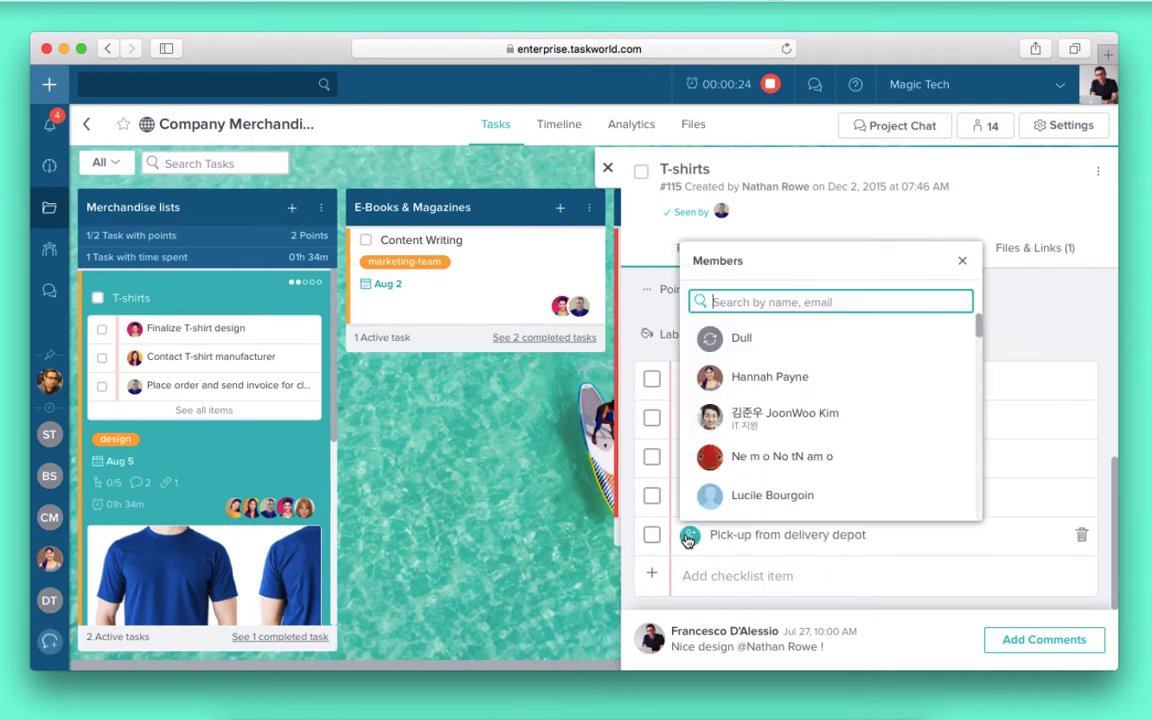
{"action": "type", "text": "fran"}
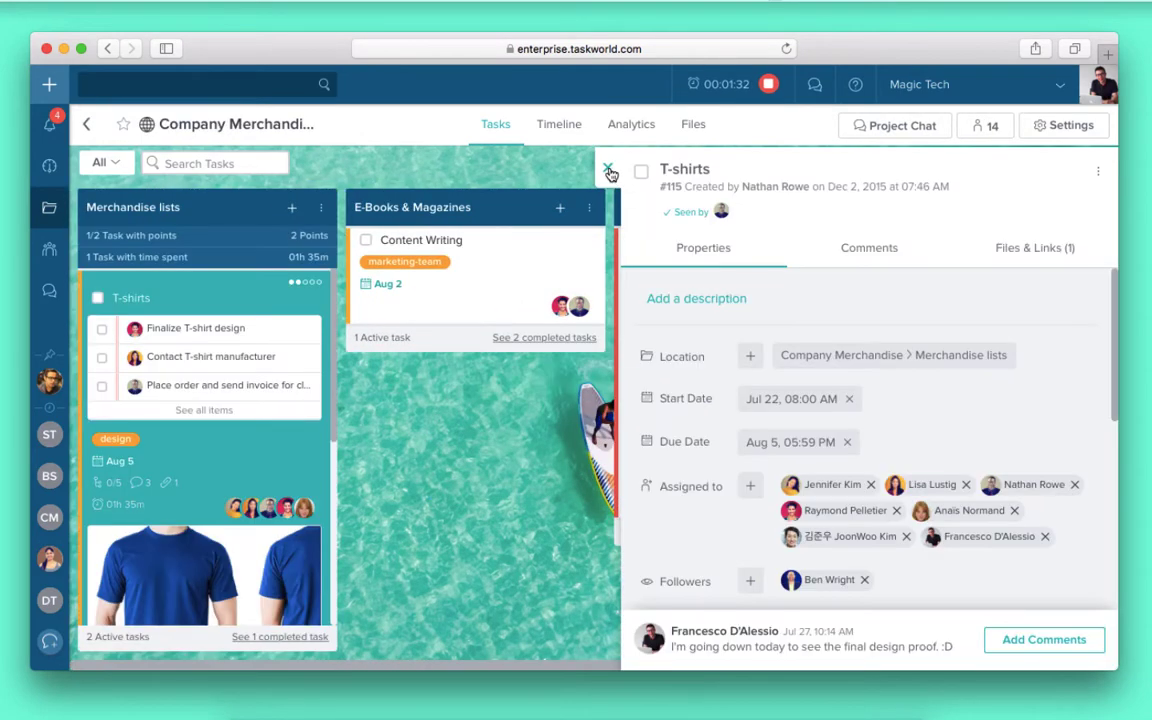
{"action": "left_click", "coordinate": [558, 124]}
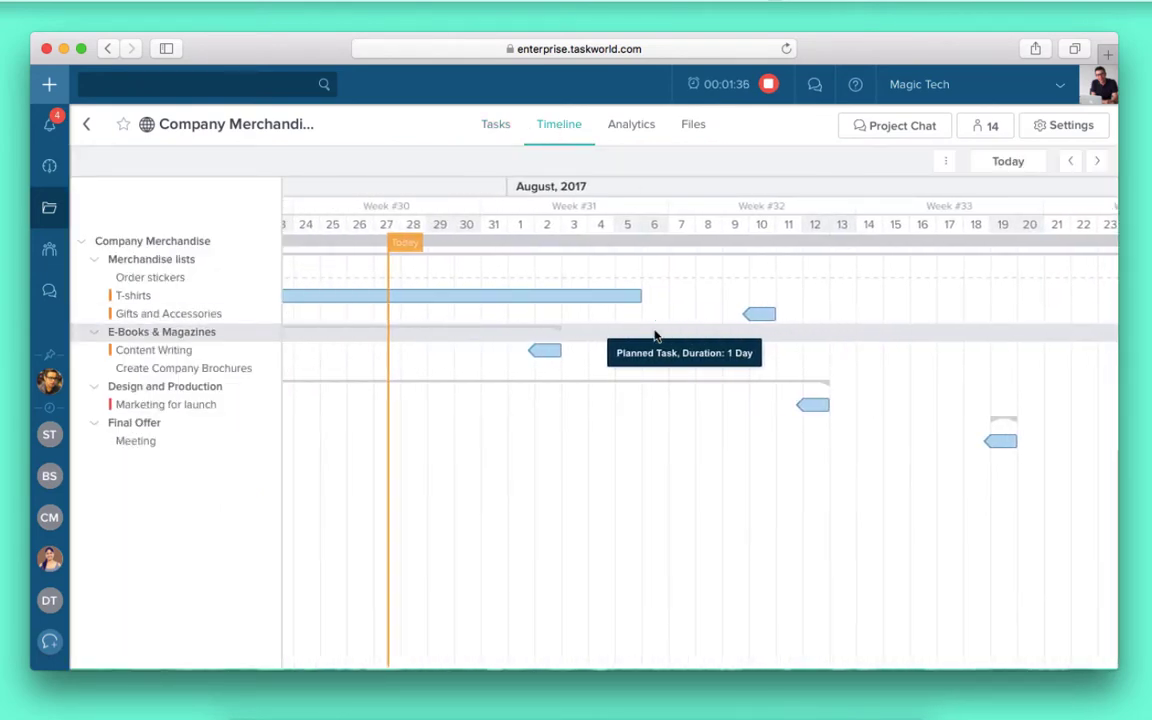
Step: Review the project's analytics and burn-down chart, then its Files list of images
{"action": "left_click", "coordinate": [631, 124]}
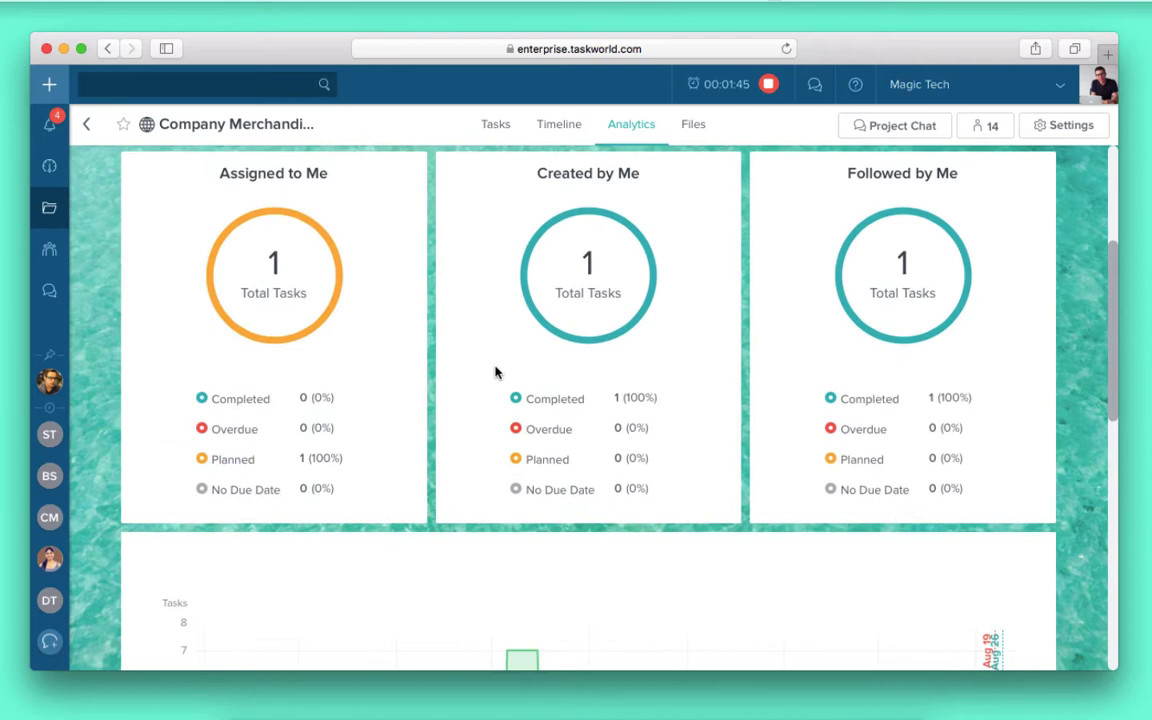
{"action": "scroll", "scroll_direction": "down", "scroll_amount": 3}
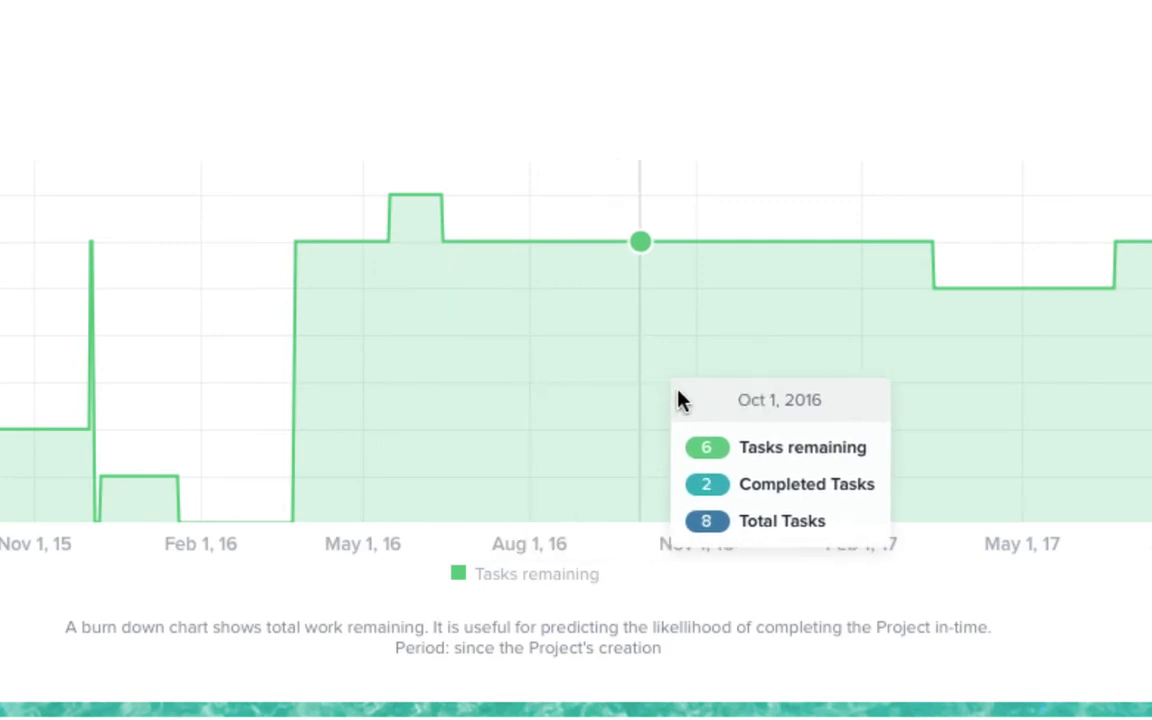
{"action": "left_click", "coordinate": [693, 124]}
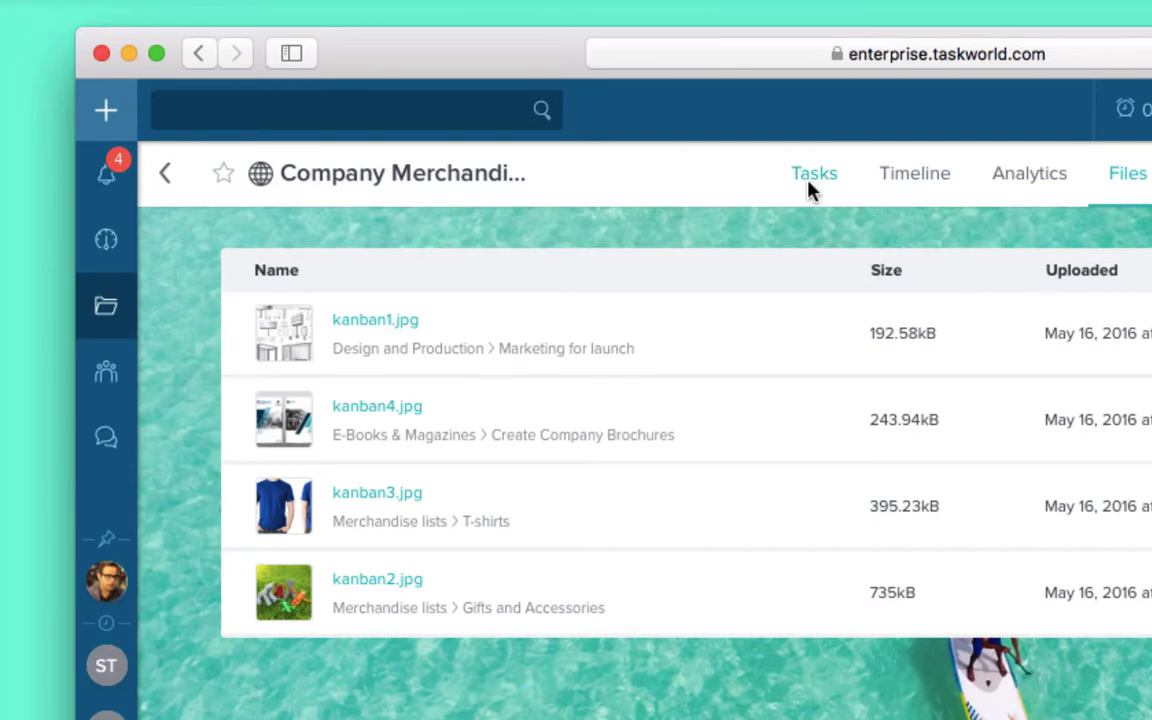
{"action": "mouse_move", "coordinate": [166, 173]}
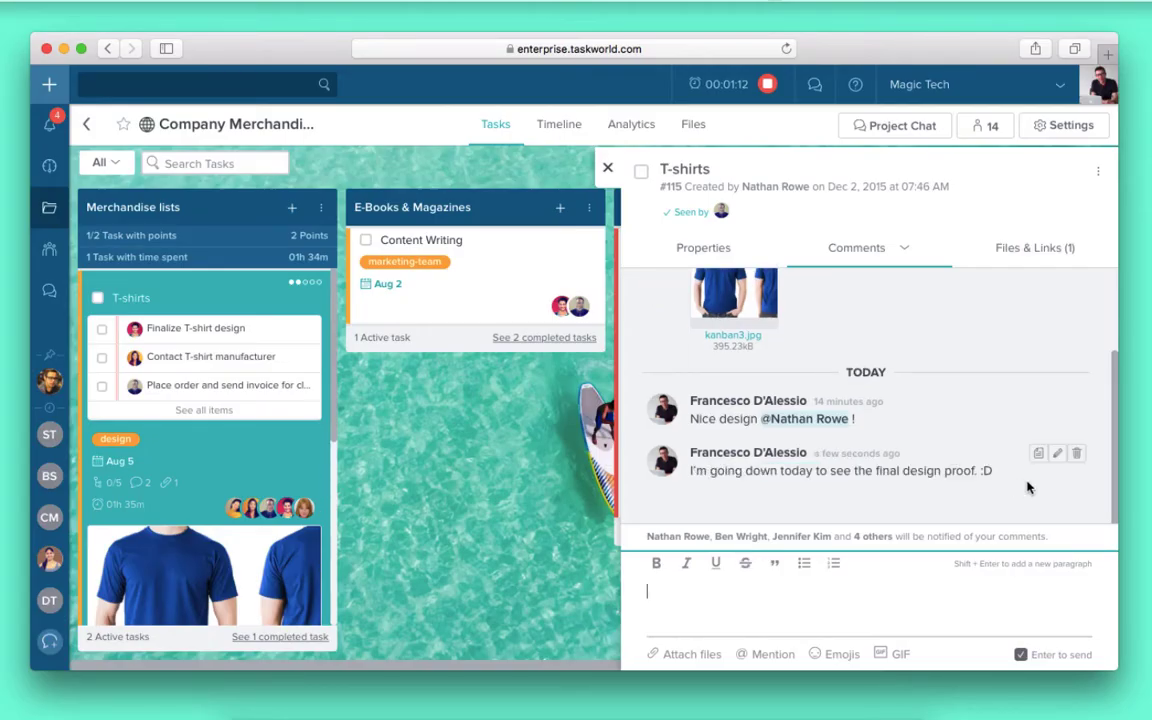
Step: Show My Tasks, listing tasks by due date beside the ten-task summary chart
{"action": "left_click", "coordinate": [1020, 247]}
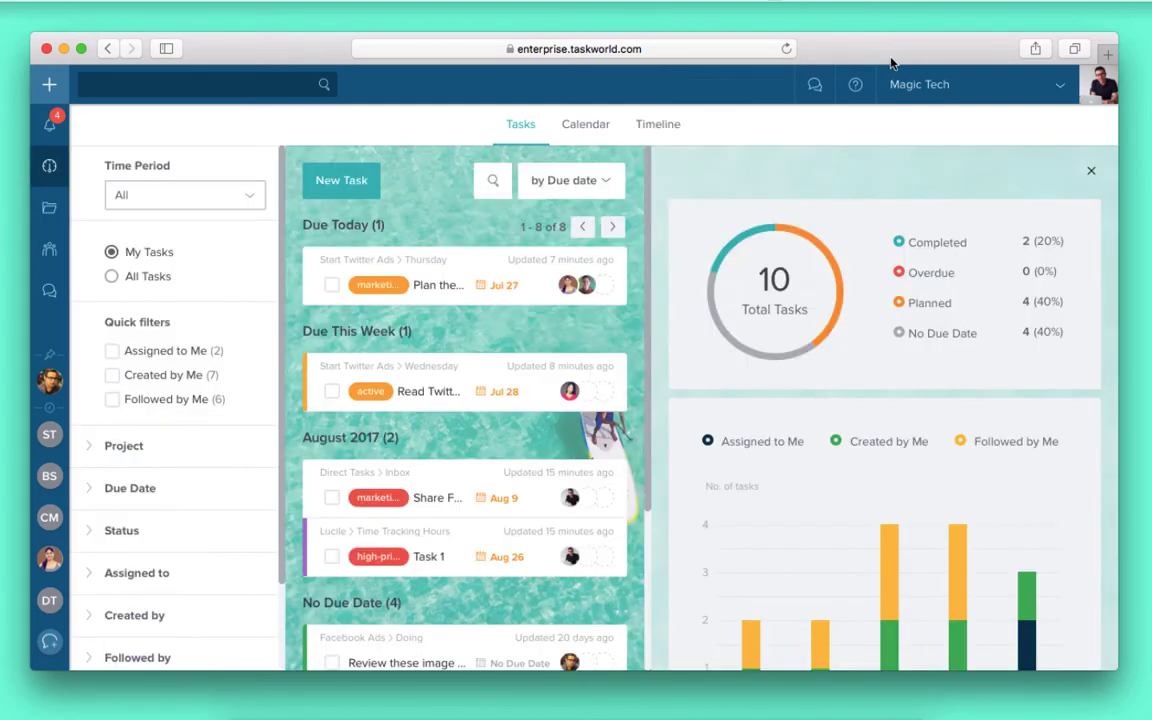
{"action": "mouse_move", "coordinate": [537, 486]}
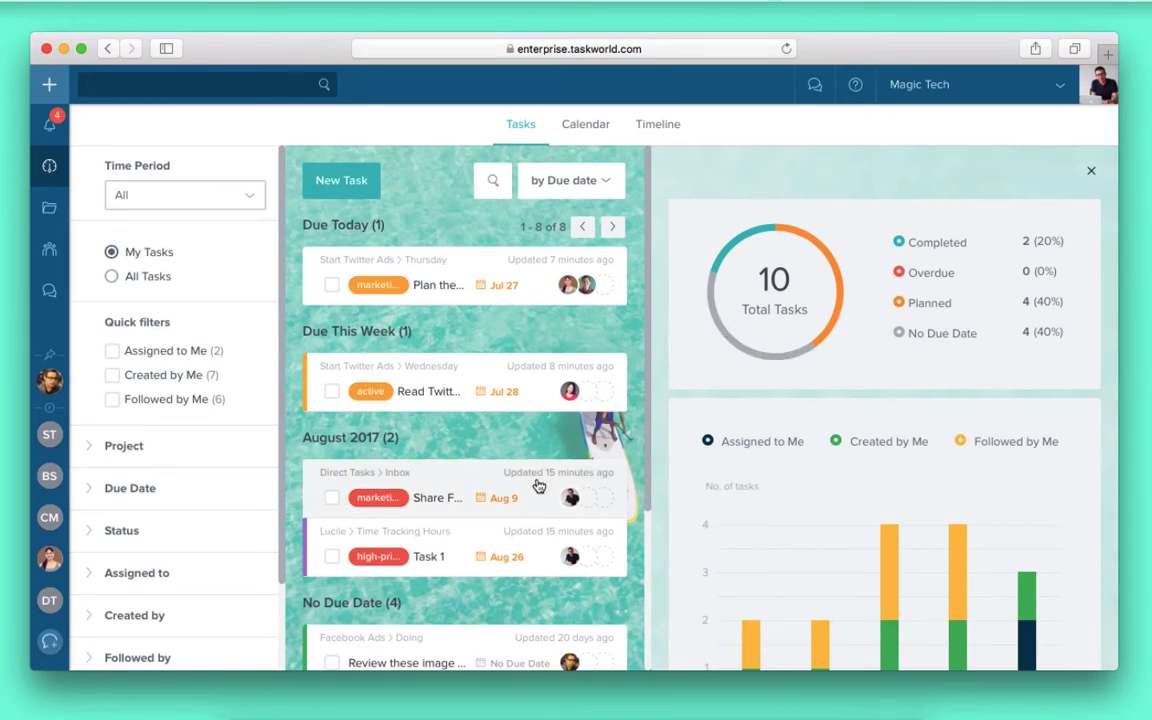
Step: Browse the task list and open the 'Plan the next Twitter ads meeting' task
{"action": "scroll", "scroll_direction": "down", "scroll_amount": 3}
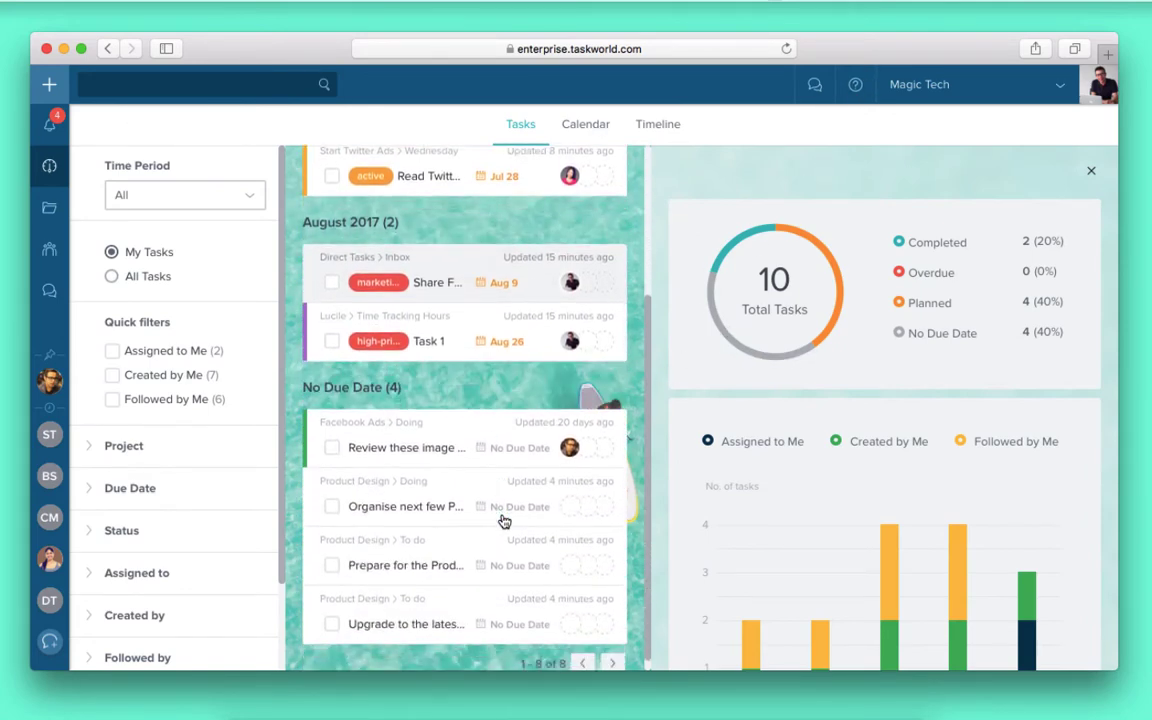
{"action": "scroll", "scroll_direction": "up", "scroll_amount": 3}
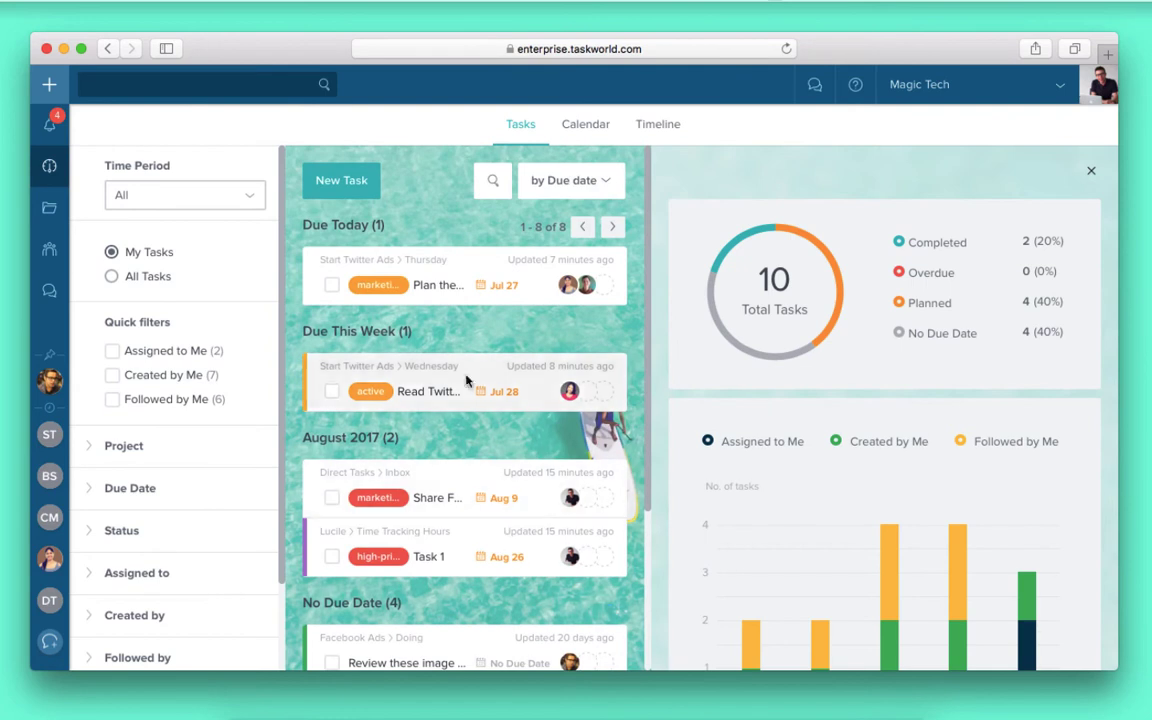
{"action": "left_click", "coordinate": [438, 285]}
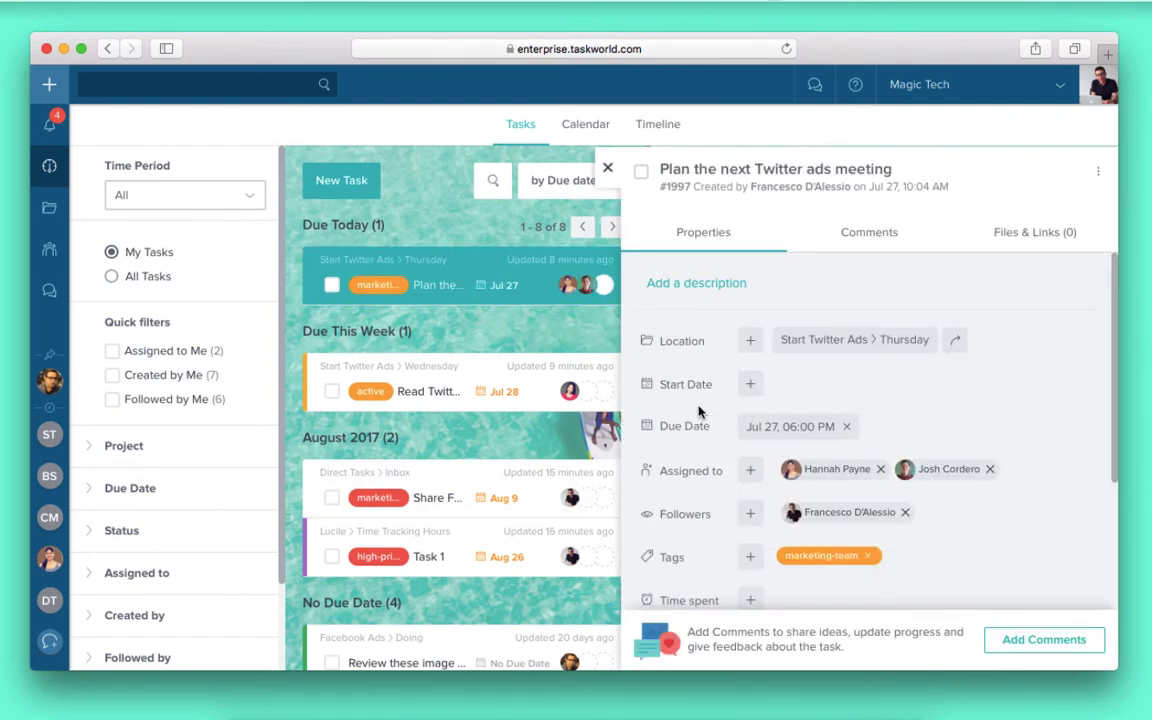
{"action": "scroll", "scroll_direction": "down", "scroll_amount": 3}
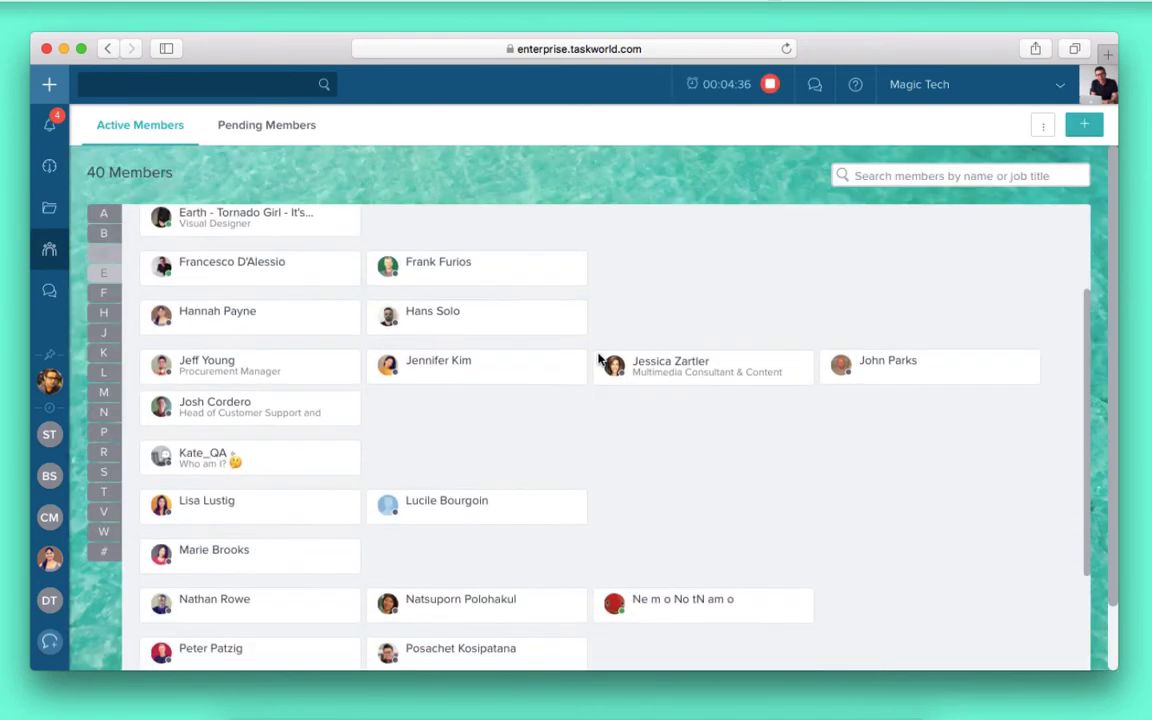
Step: Search the members directory for 'Lisa'
{"action": "scroll", "scroll_direction": "down", "scroll_amount": 3}
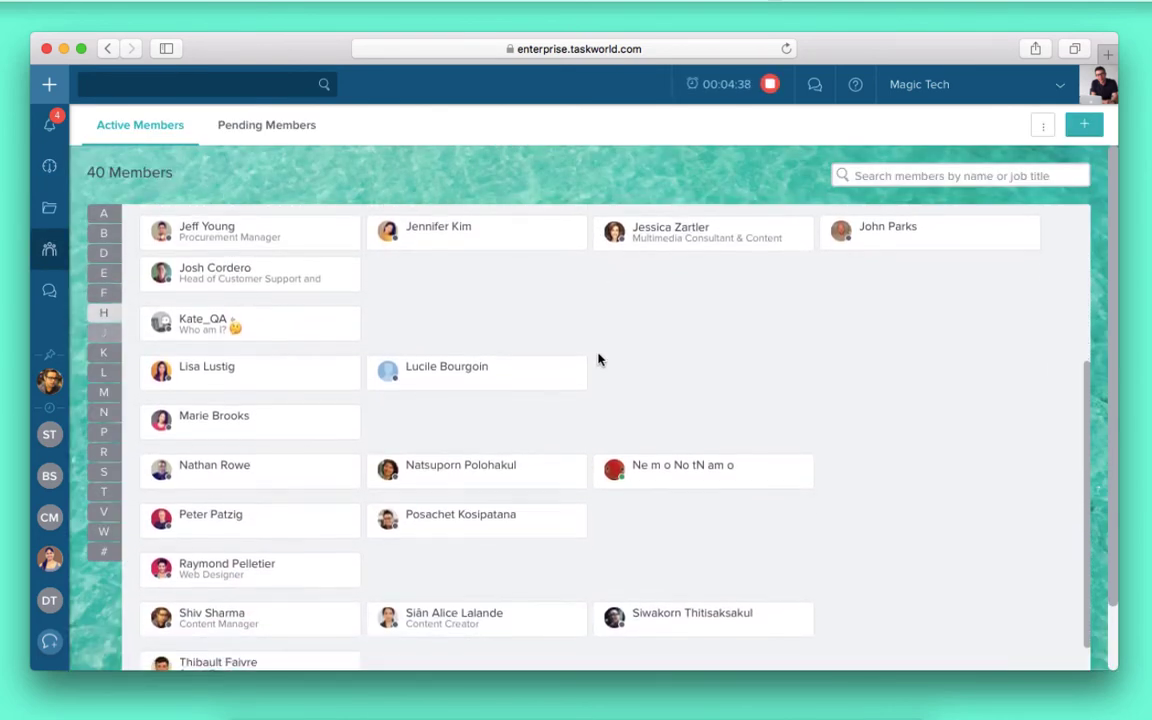
{"action": "type", "text": "Lisa"}
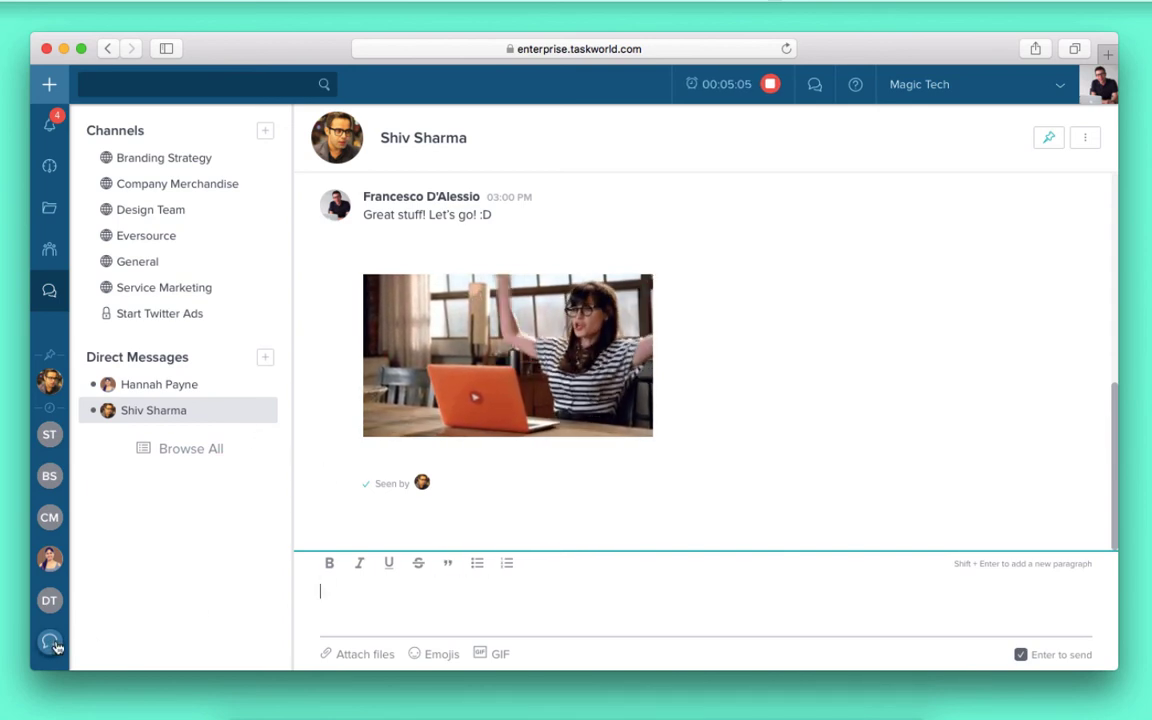
Step: Open Company Merchandise, filter tasks to Assigned to Me, then back to All
{"action": "left_click", "coordinate": [161, 313]}
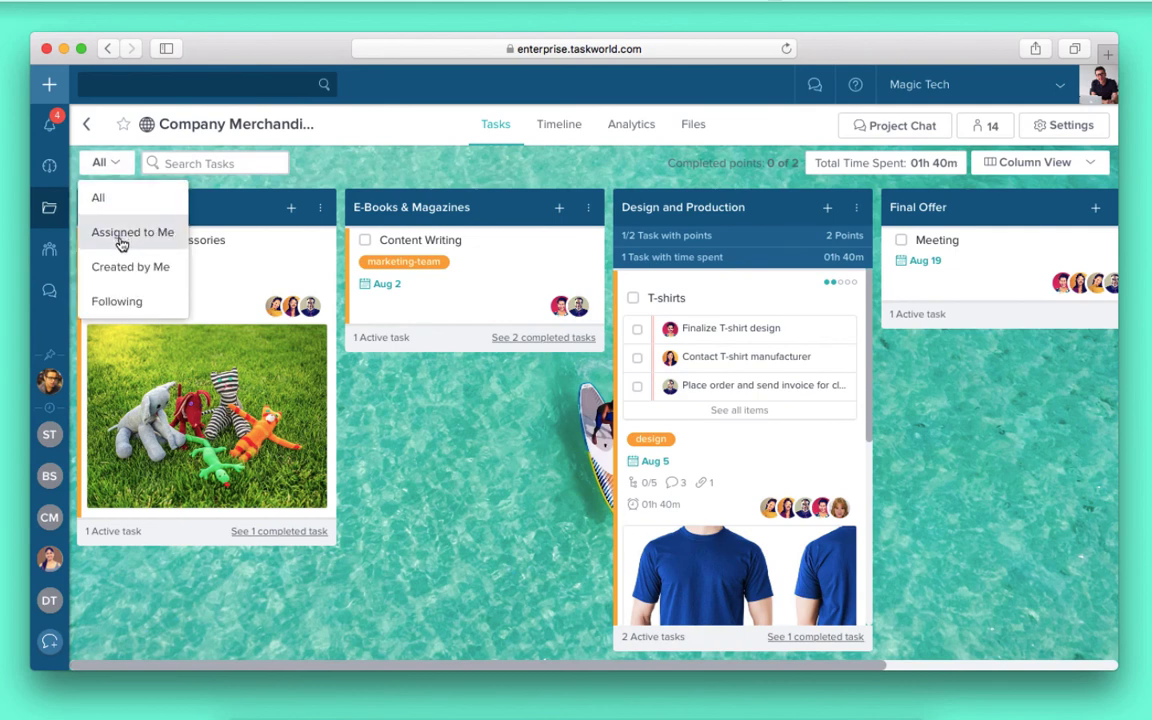
{"action": "left_click", "coordinate": [133, 232]}
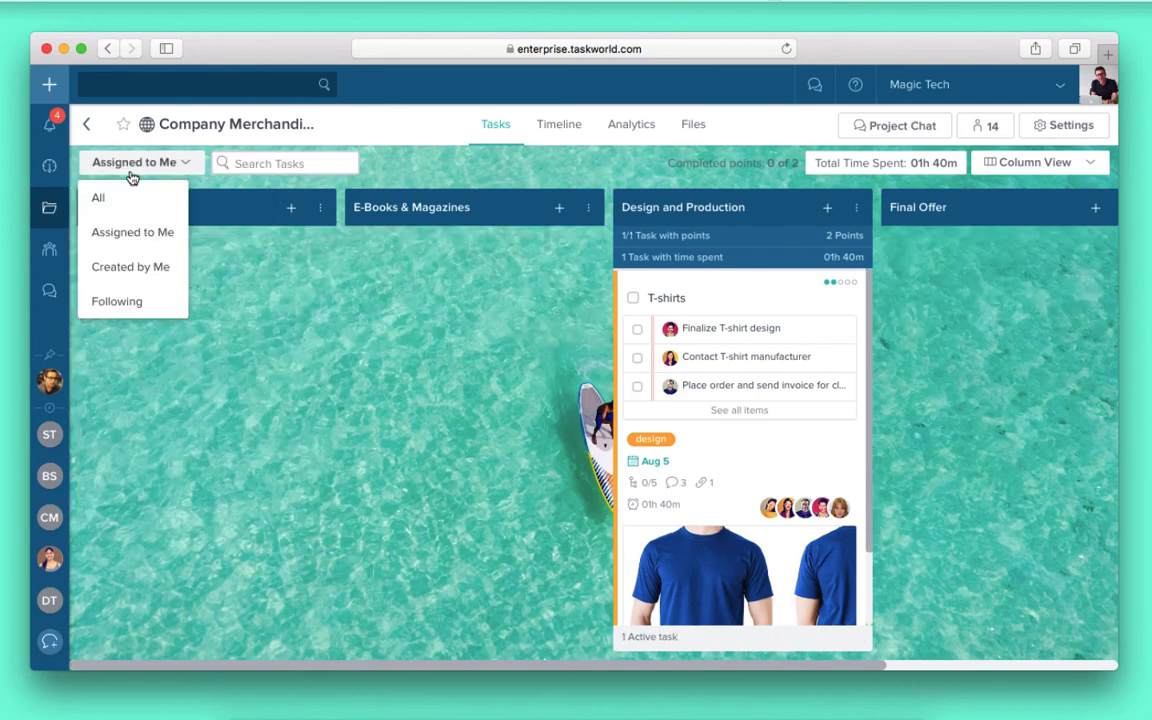
{"action": "left_click", "coordinate": [98, 197]}
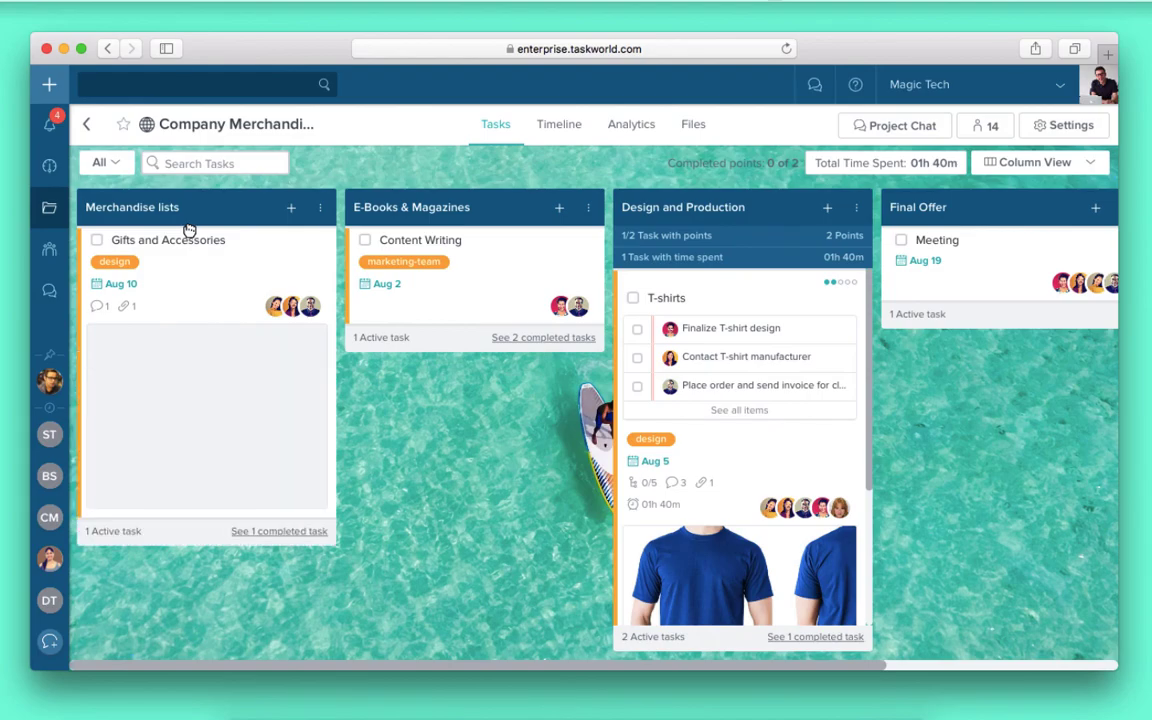